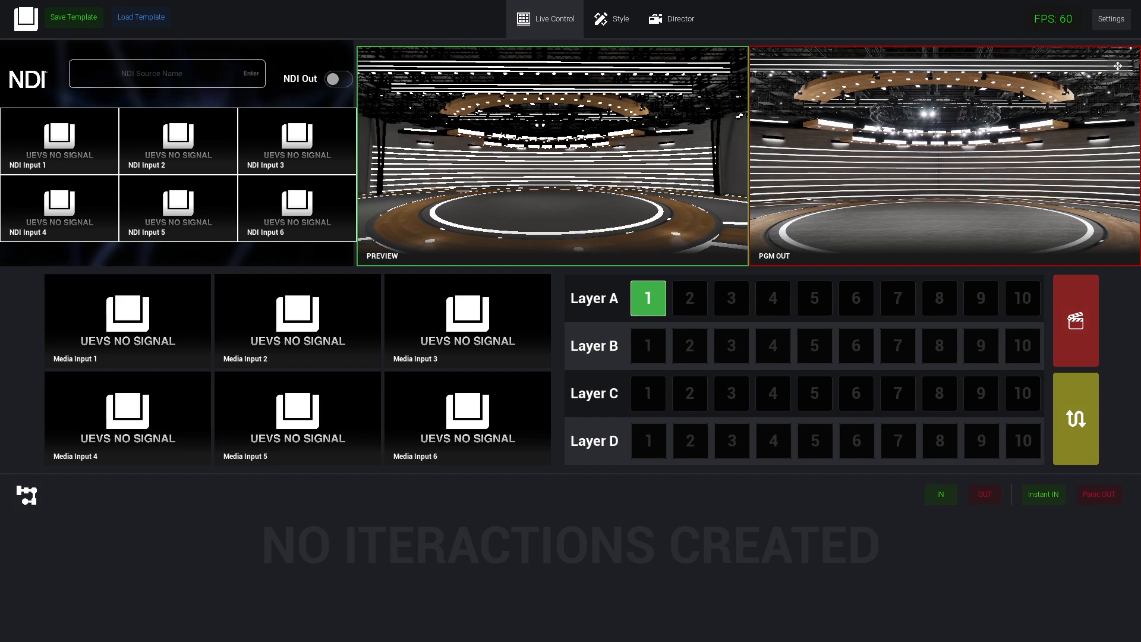
pyautogui.moveTo(436, 95)
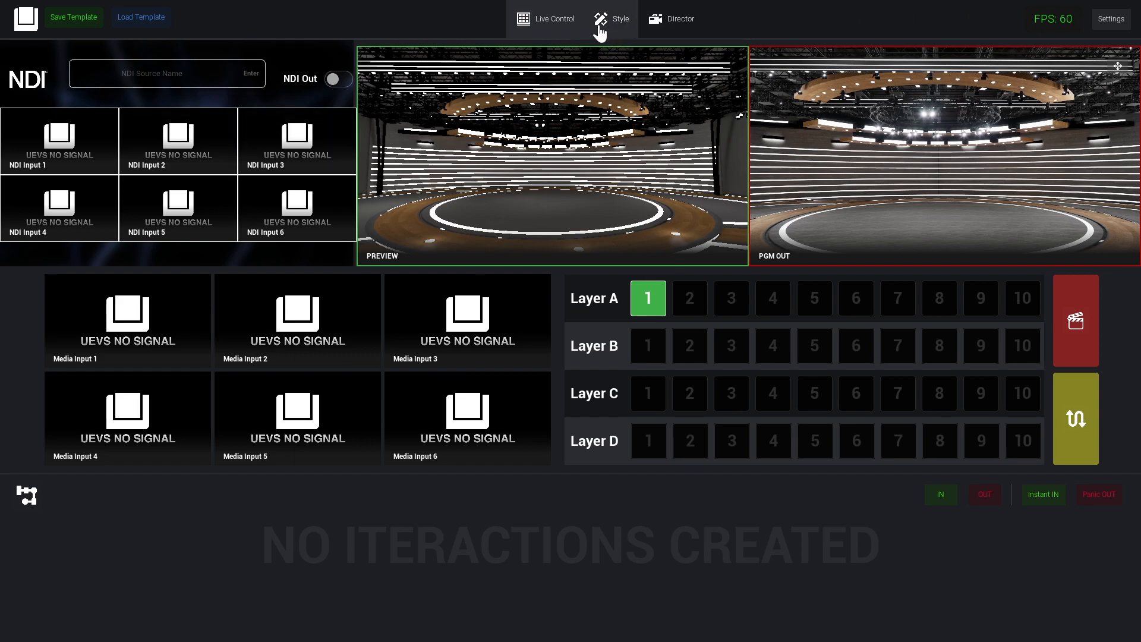
# Switch to the Style view of the 3D studio set
pyautogui.click(612, 18)
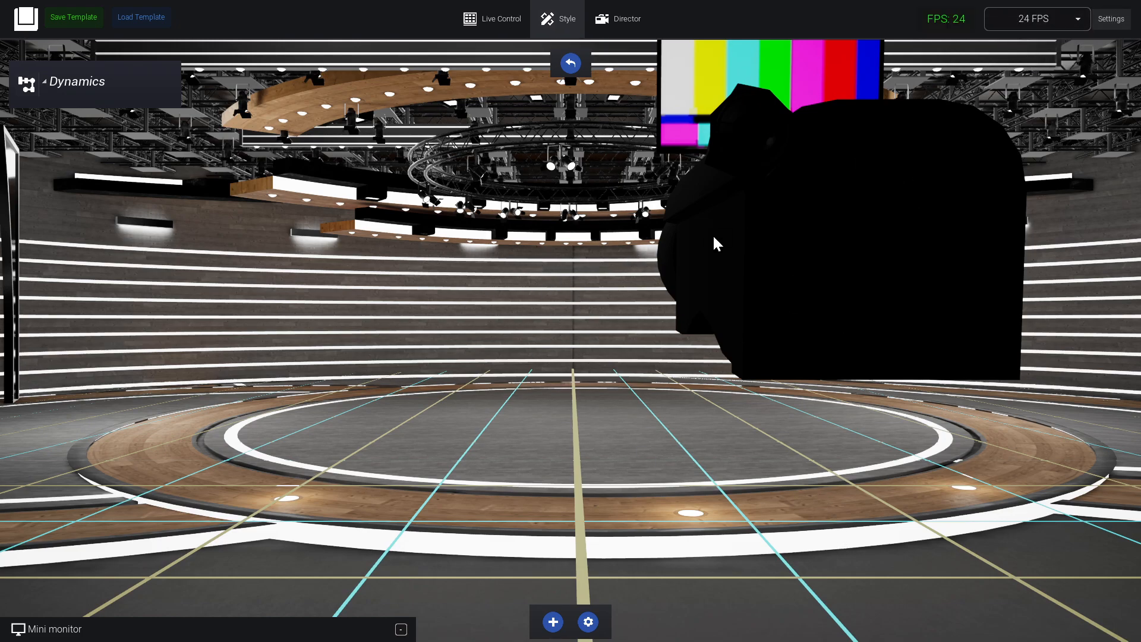
pyautogui.moveTo(692, 275)
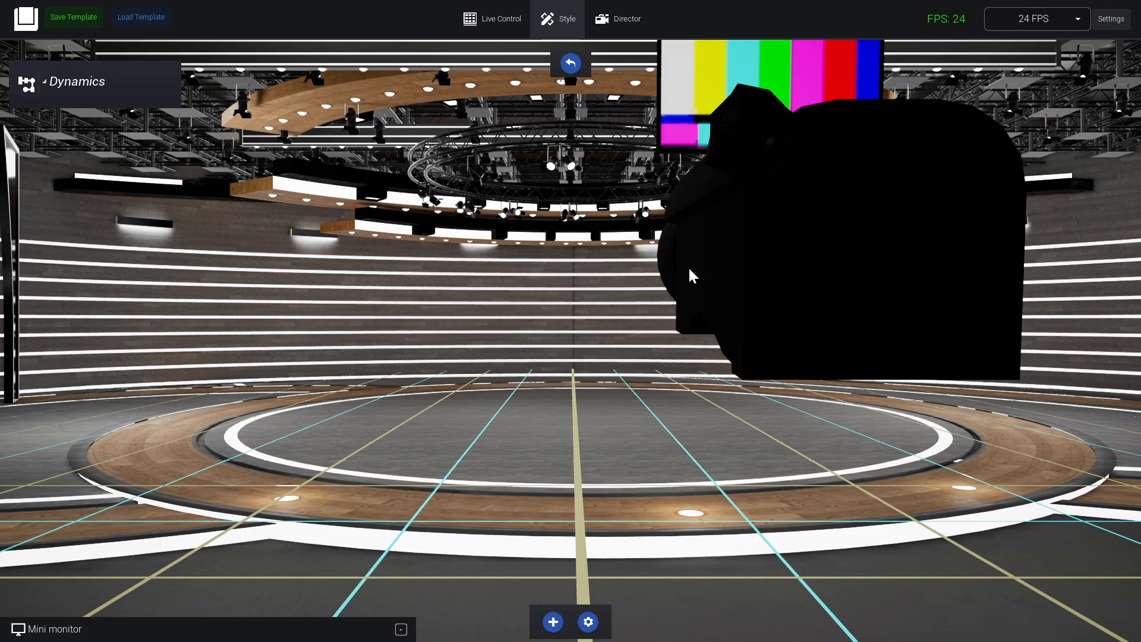
pyautogui.moveTo(746, 329)
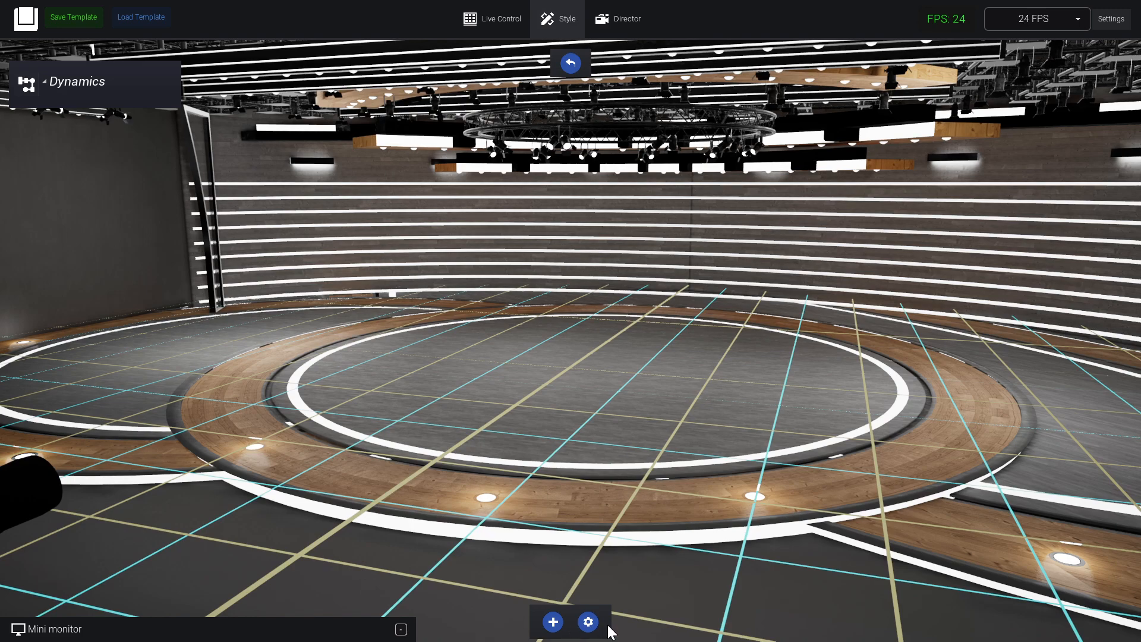
# In Structure settings, toggle Ceiling Wide Lamps off and on and tint the wood purple
pyautogui.click(588, 622)
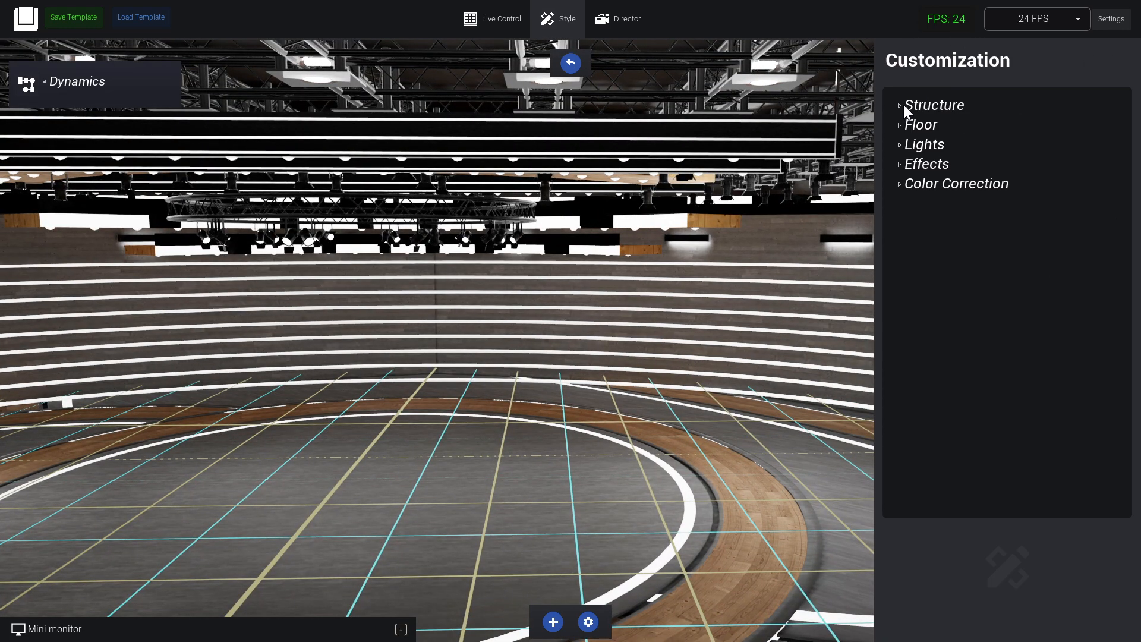
pyautogui.click(934, 105)
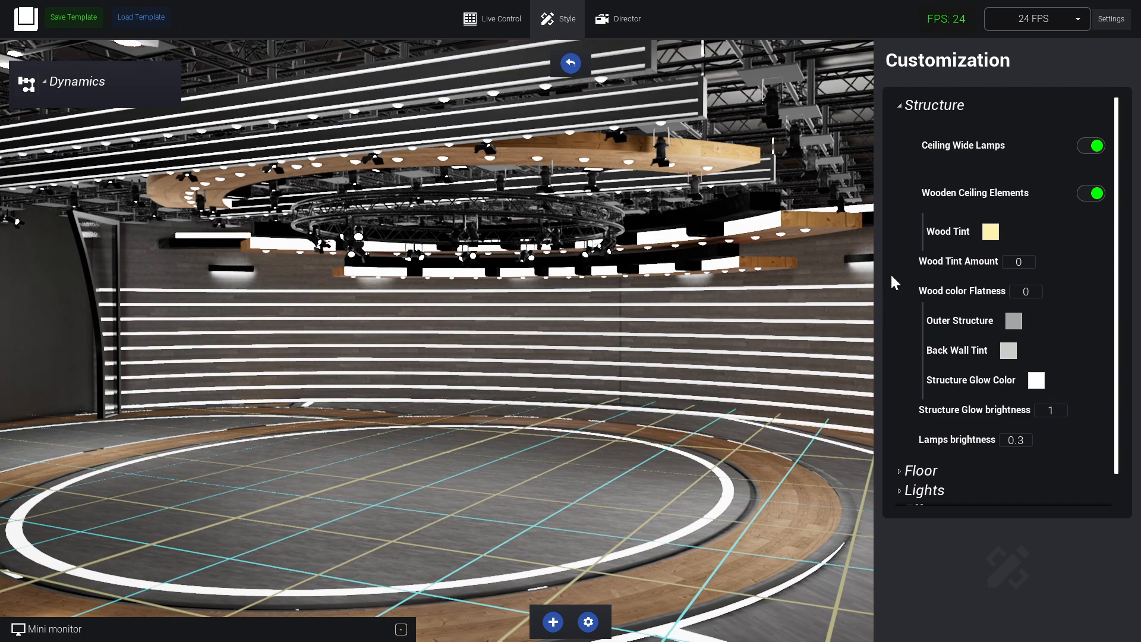
pyautogui.click(1090, 145)
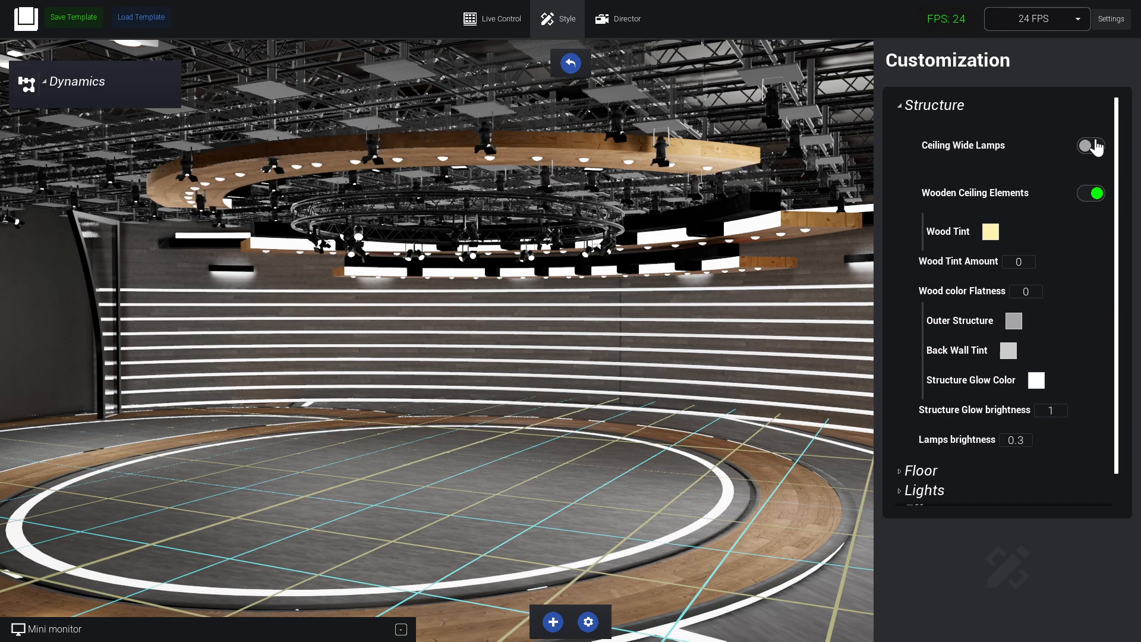
pyautogui.click(1090, 145)
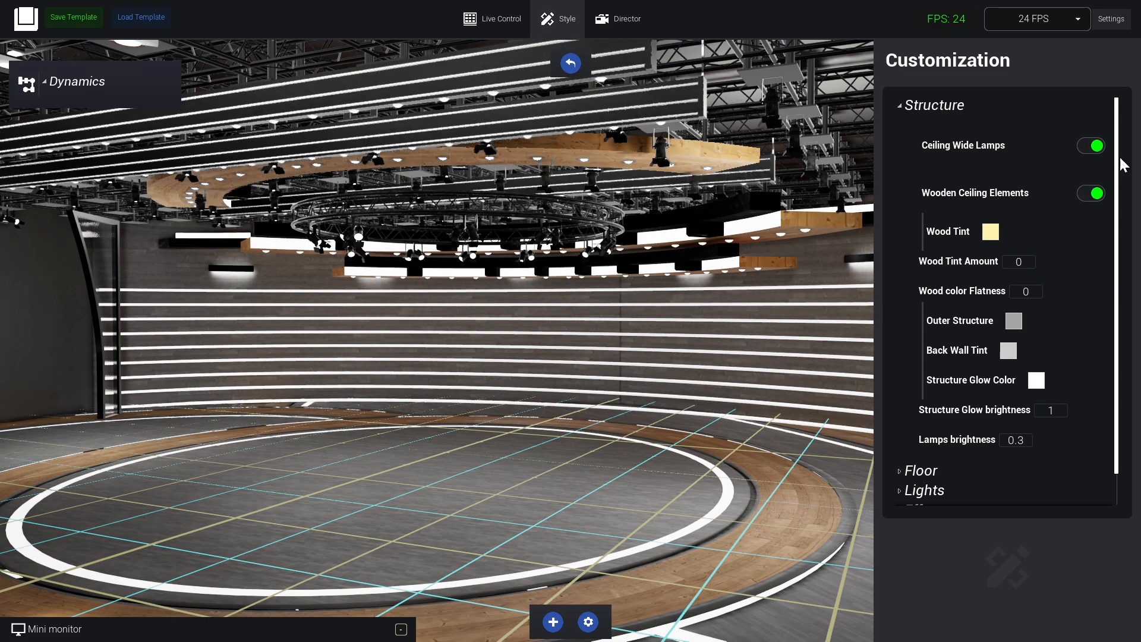
pyautogui.click(1090, 194)
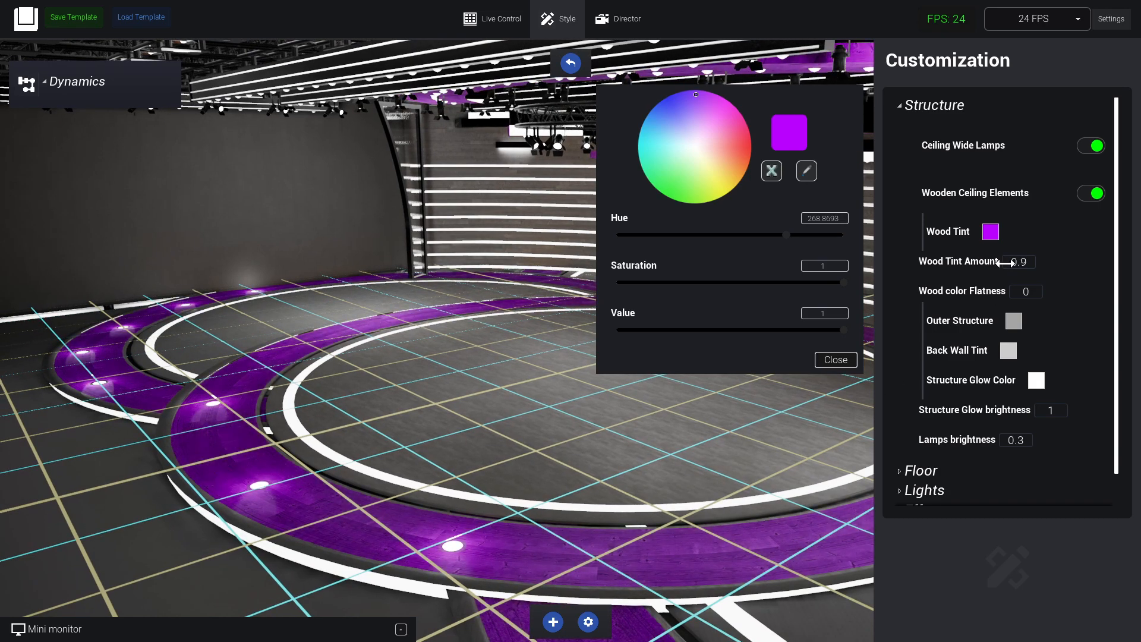
pyautogui.click(834, 358)
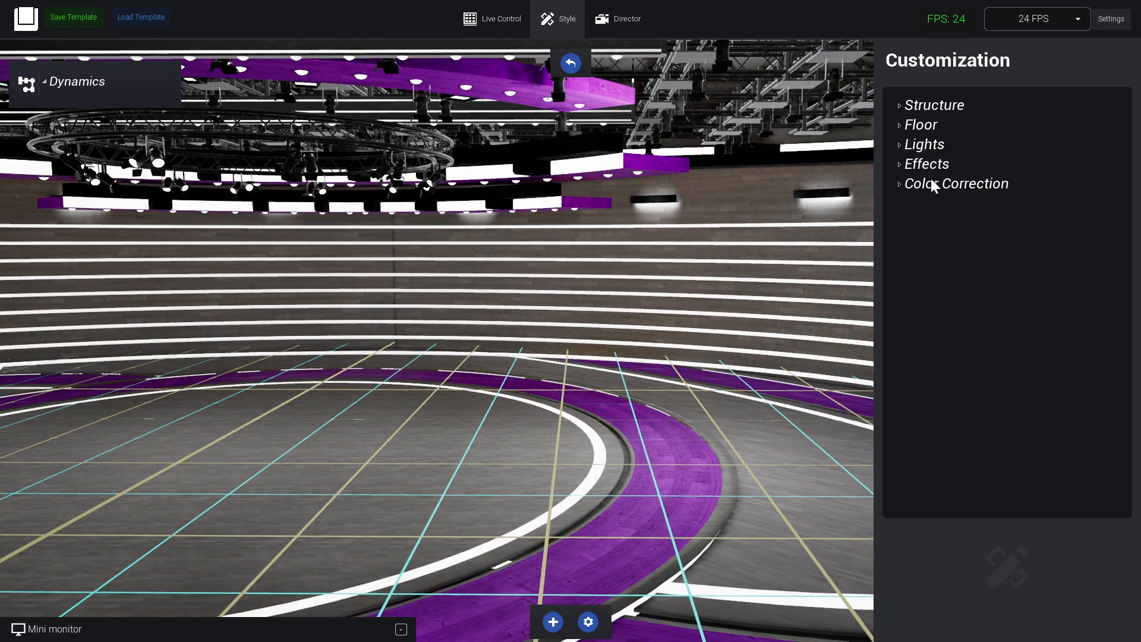
pyautogui.moveTo(902, 201)
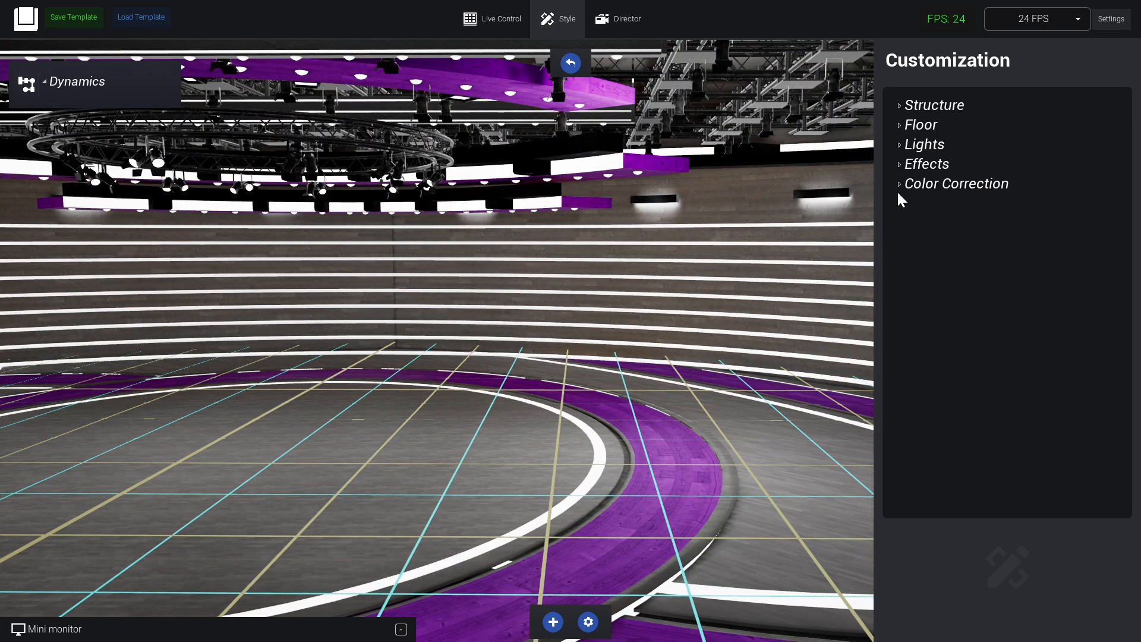
# Show the Effects settings for glow and lens flare
pyautogui.click(926, 164)
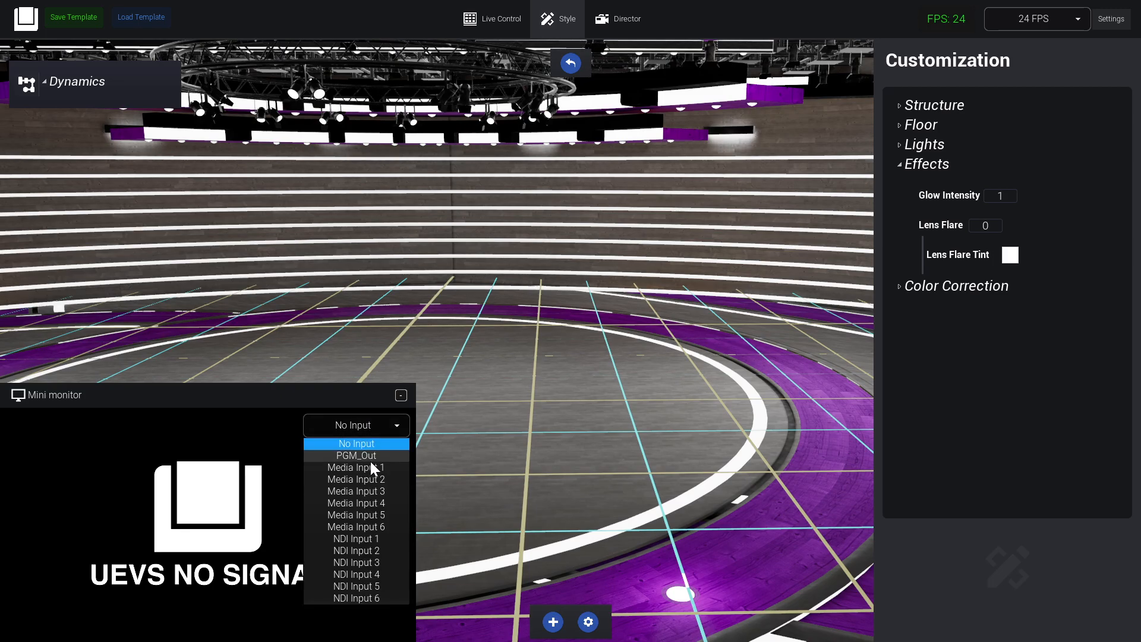
# Show PGM_Out in the mini monitor and raise Glow Intensity to 4.5 with Lens Flare 0.3
pyautogui.click(355, 455)
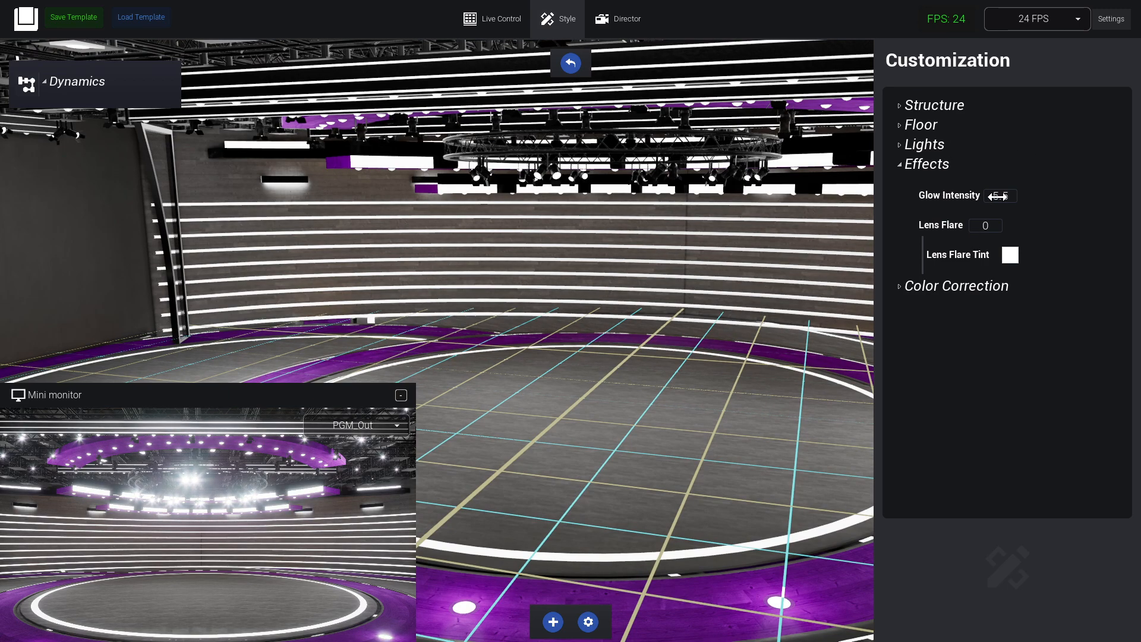
pyautogui.moveTo(999, 196); pyautogui.dragTo(946, 209)
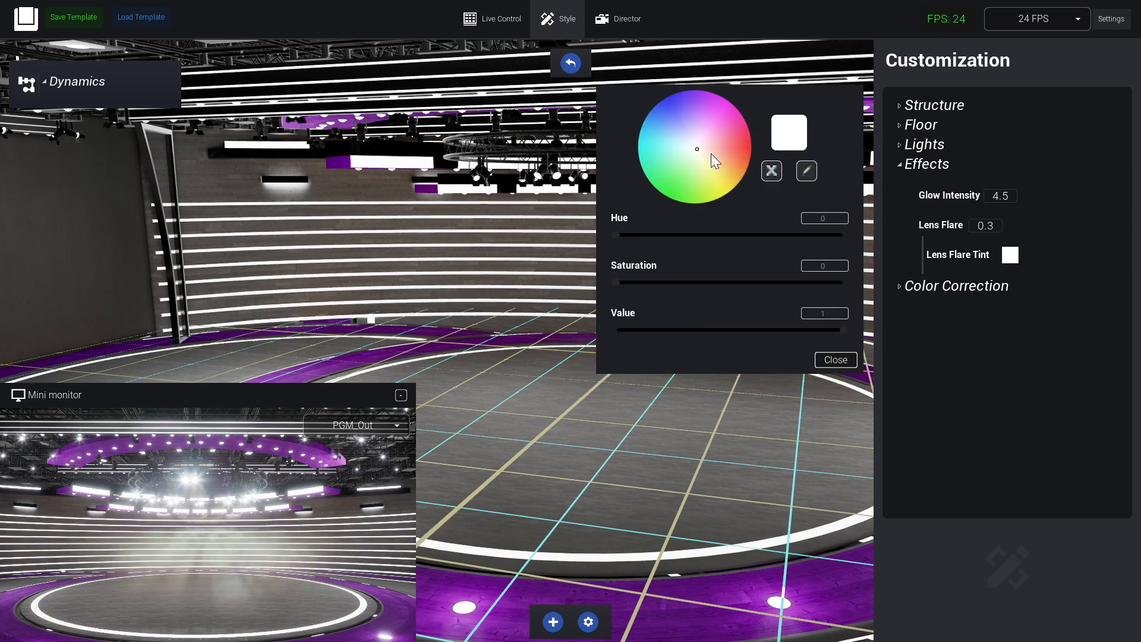
pyautogui.click(835, 359)
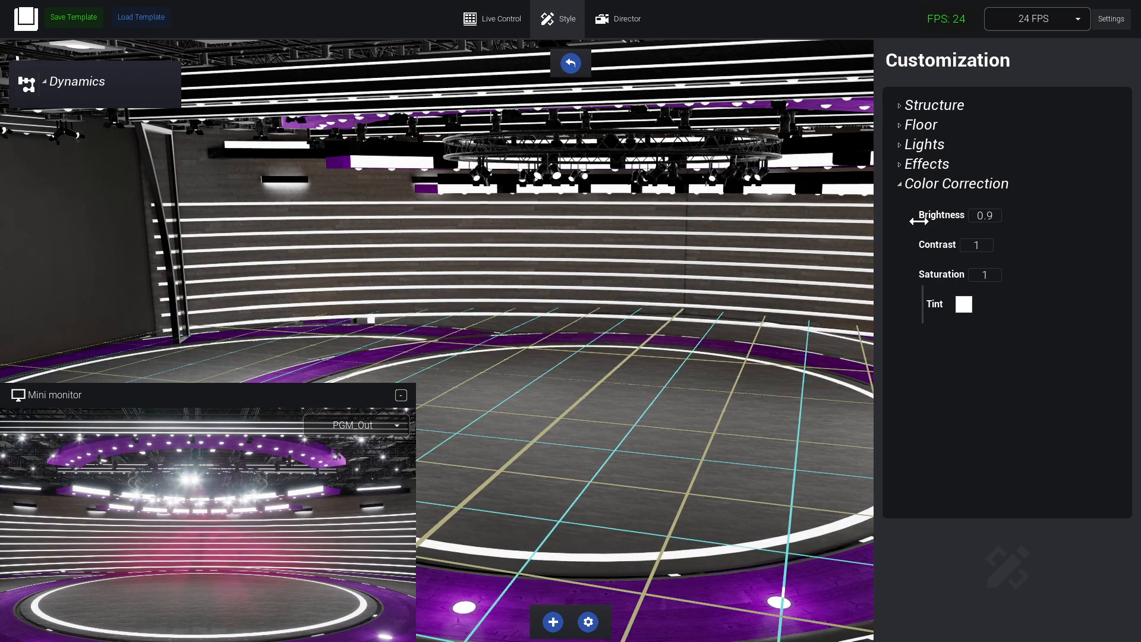
# Set Contrast 1.12, Saturation 0.98 and a soft pink overall Tint
pyautogui.moveTo(977, 245); pyautogui.dragTo(990, 245)
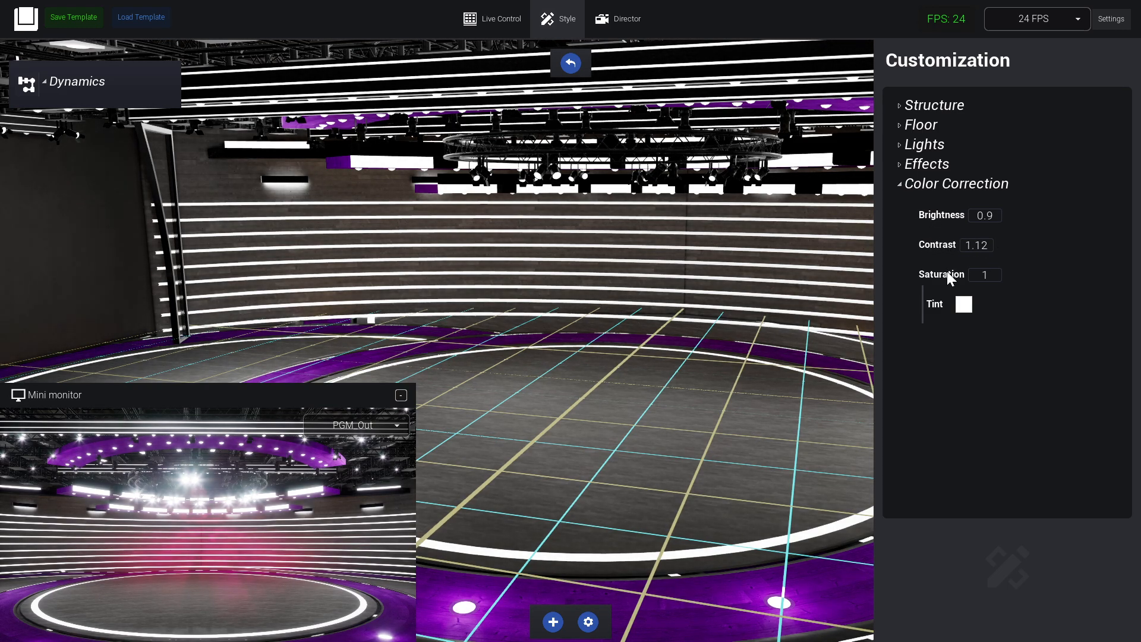
pyautogui.click(964, 303)
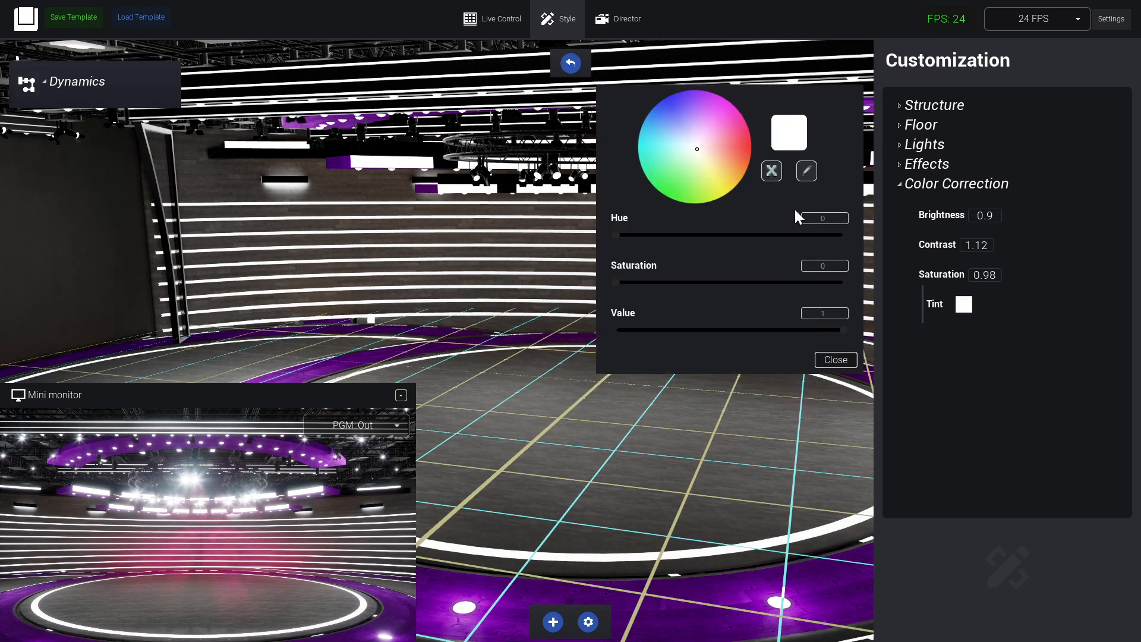
pyautogui.click(713, 143)
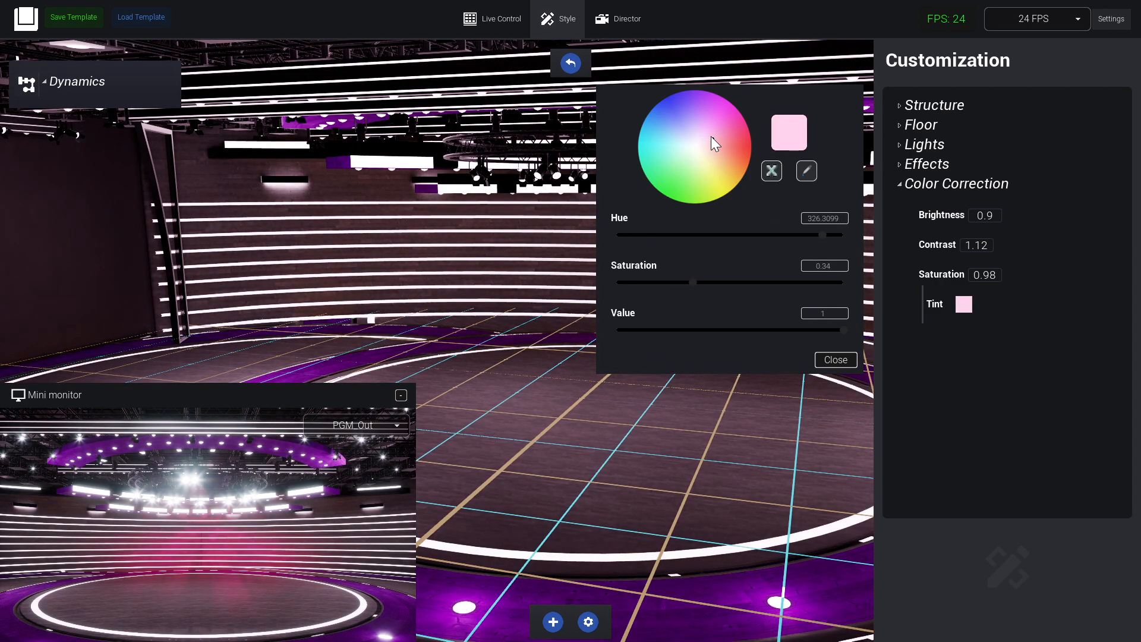
pyautogui.click(834, 359)
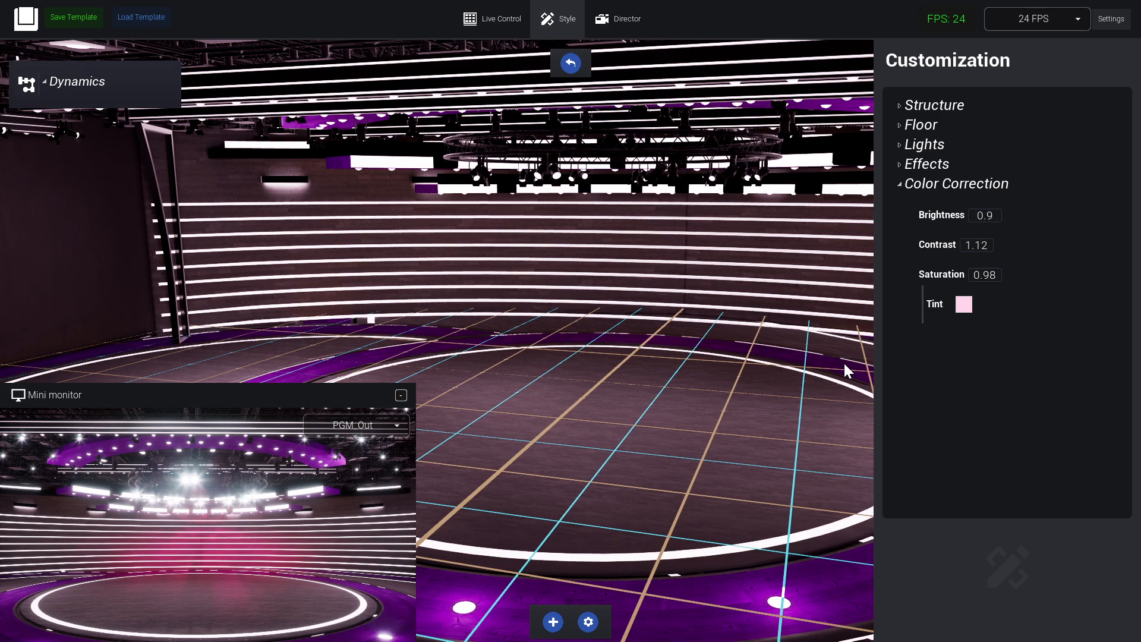
pyautogui.moveTo(112, 7)
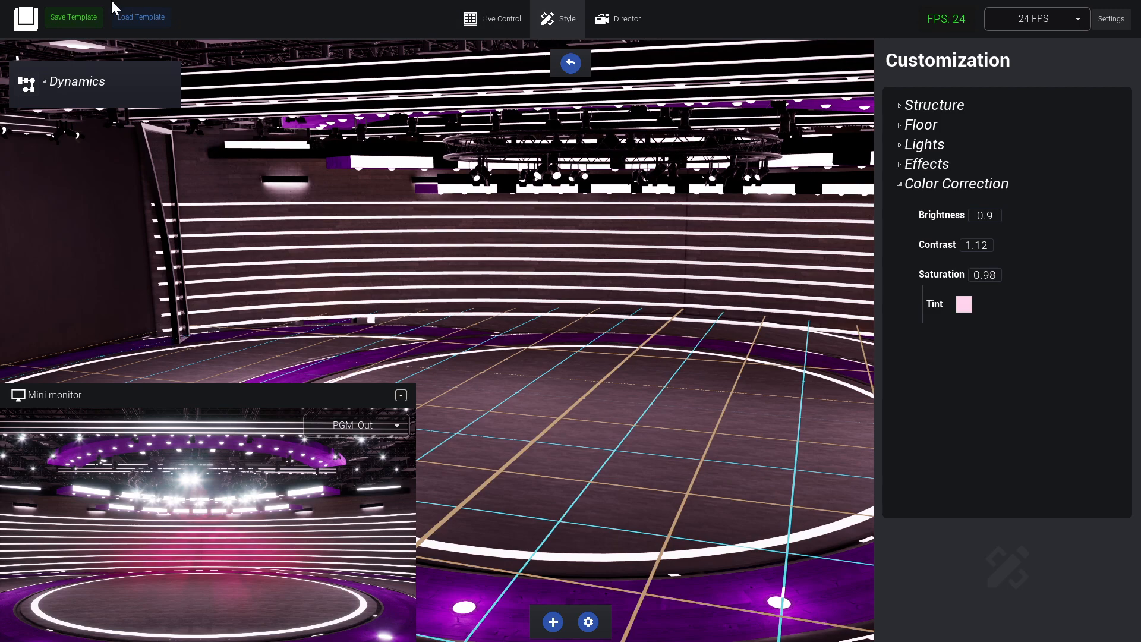
pyautogui.click(73, 16)
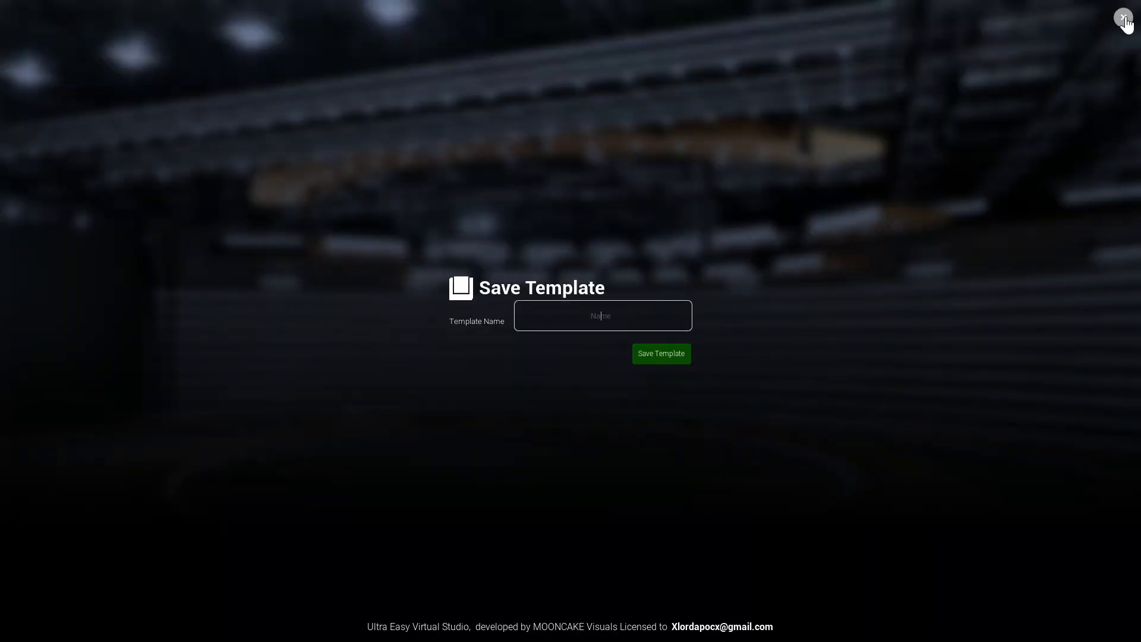
pyautogui.click(1123, 18)
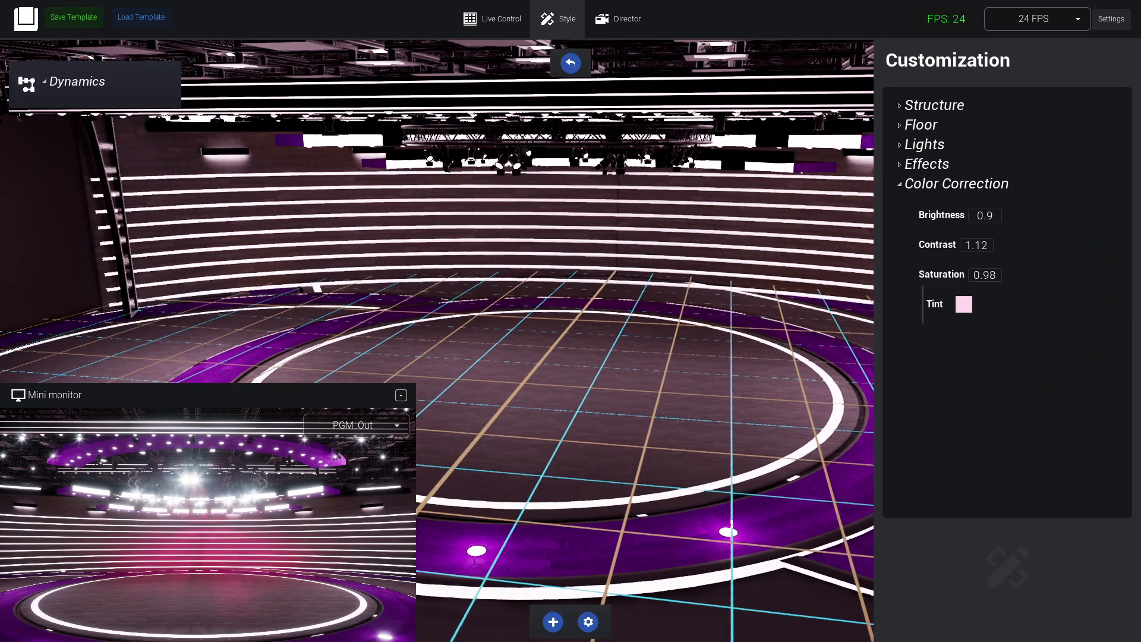